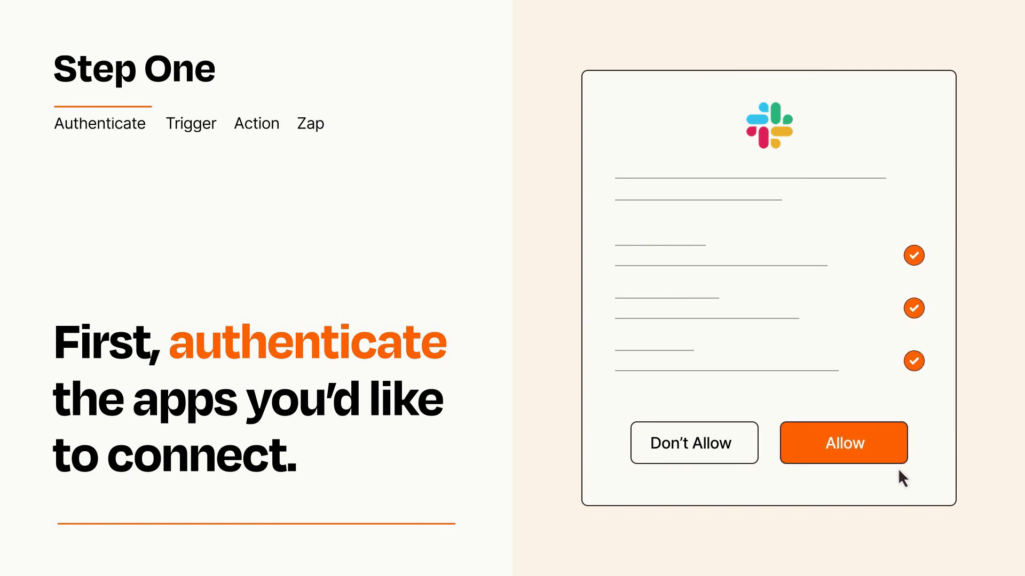
# - Allow Zapier access to the Slack account and bring up the trigger app-and-event options
pyautogui.click(842, 442)
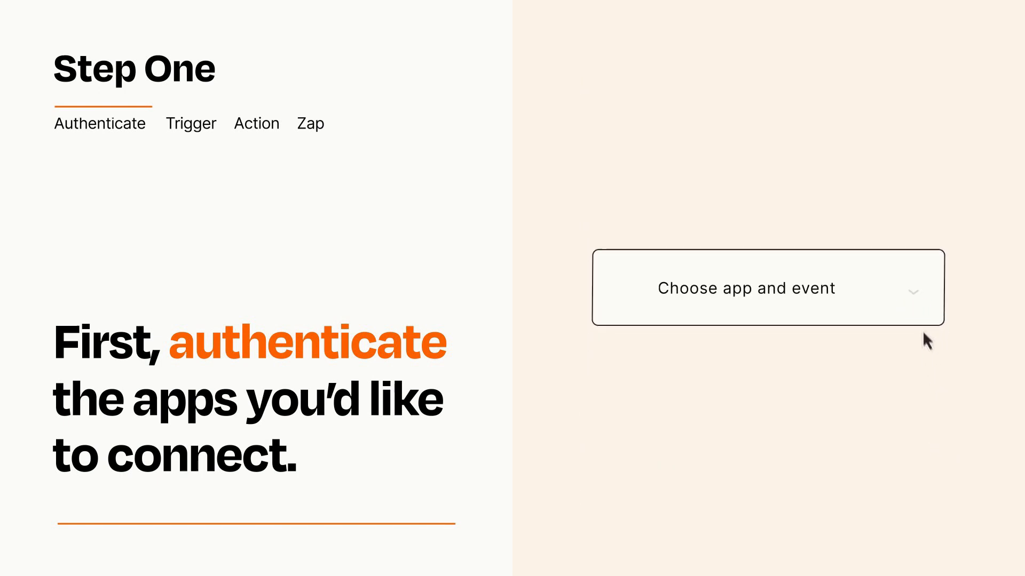
pyautogui.click(768, 288)
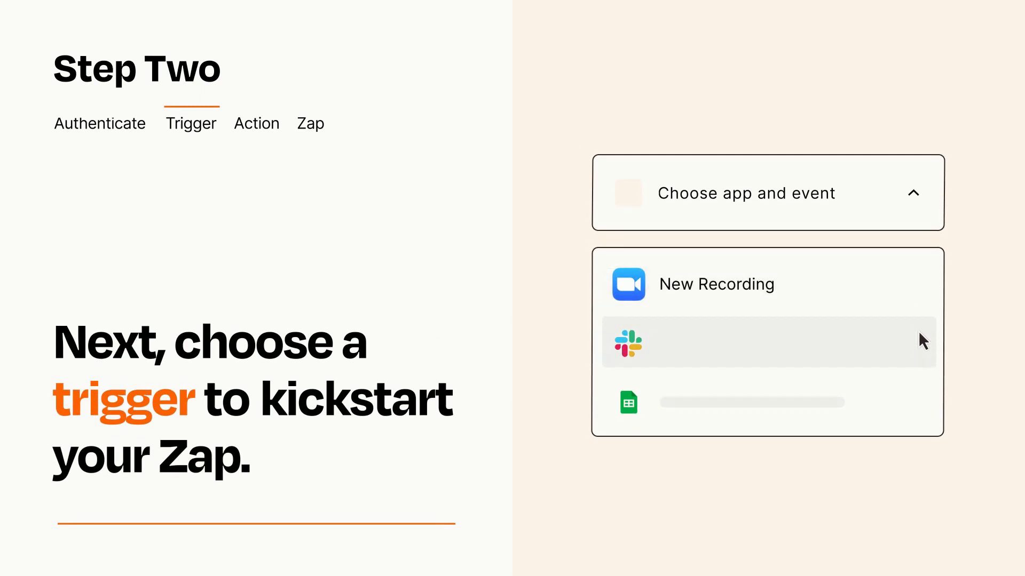
pyautogui.moveTo(924, 407)
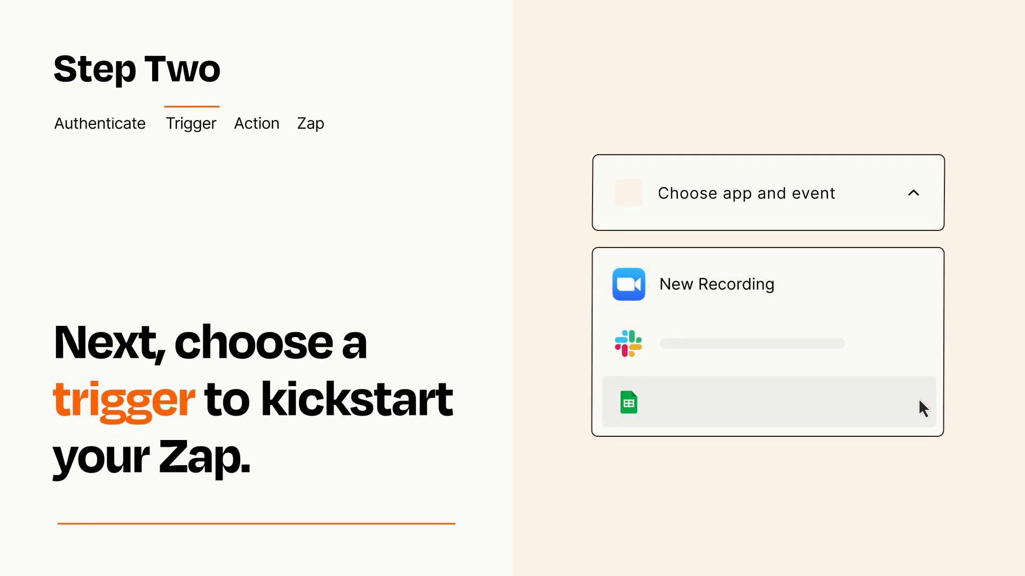
pyautogui.moveTo(921, 292)
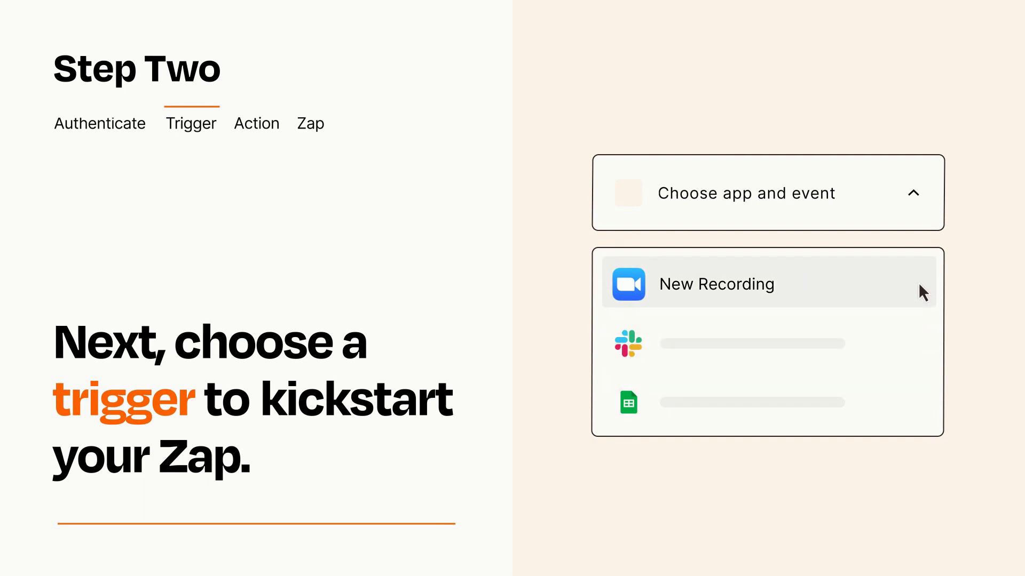
pyautogui.moveTo(922, 296)
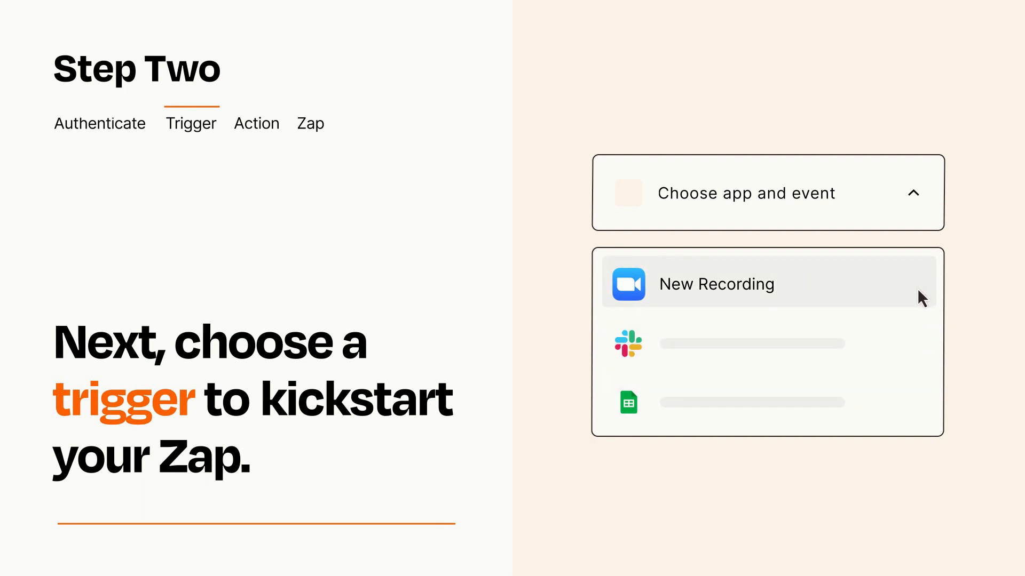
# - Choose Zoom's New Recording event as the Zap trigger
pyautogui.click(716, 283)
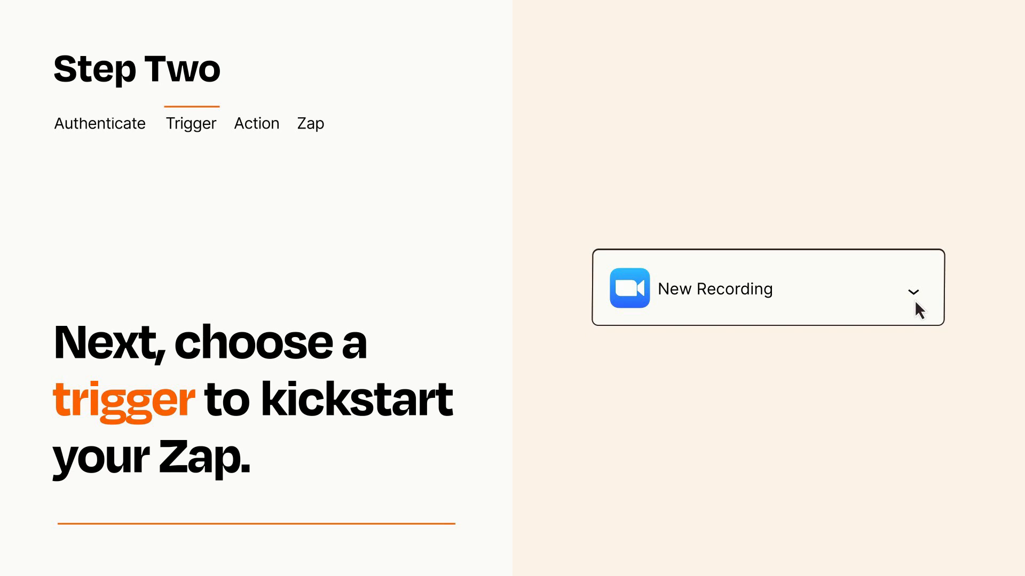
pyautogui.moveTo(930, 304)
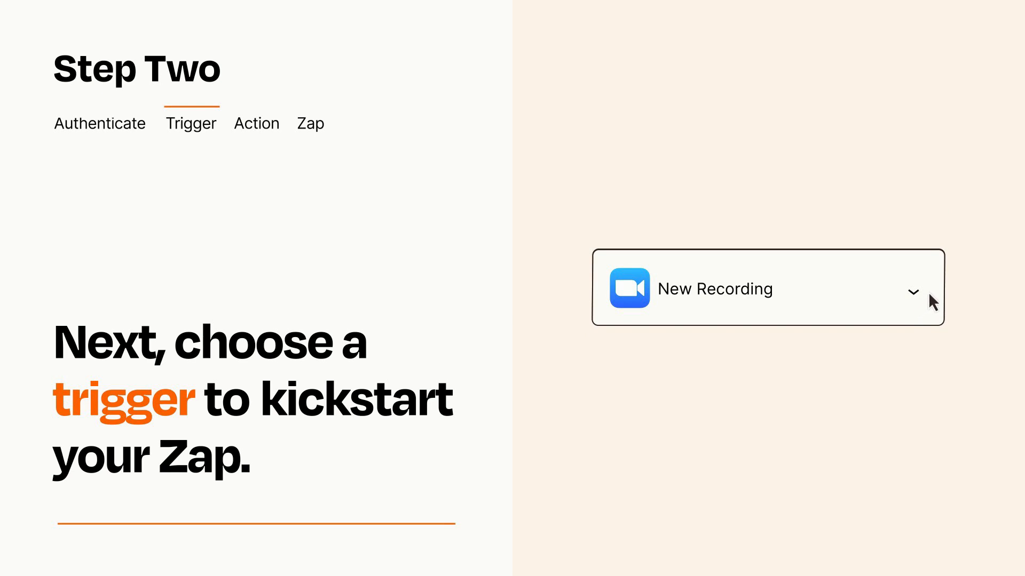
pyautogui.moveTo(929, 295)
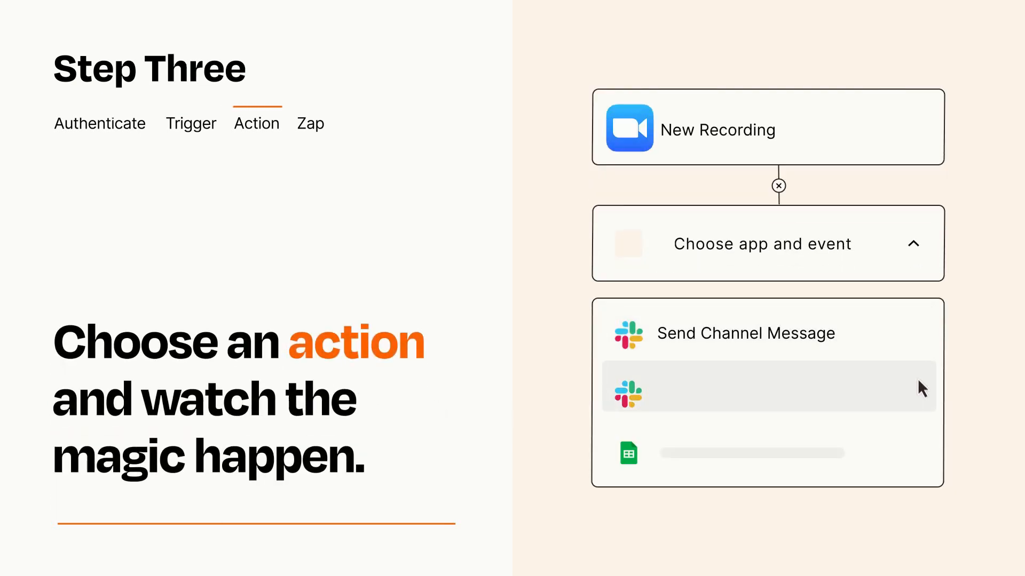
pyautogui.moveTo(923, 458)
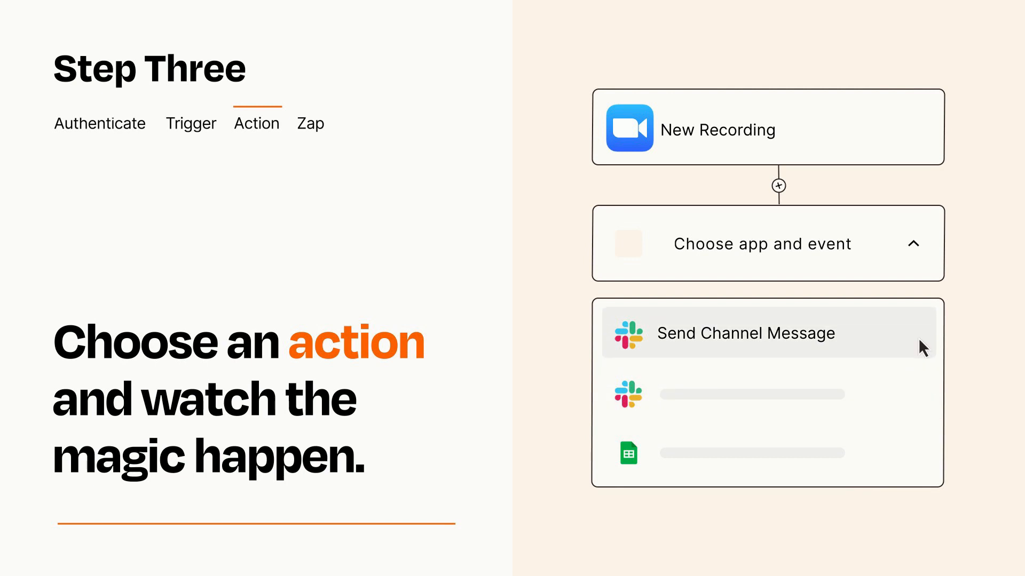
# - Set Slack's Send Channel Message as the action and publish the Zap
pyautogui.click(745, 333)
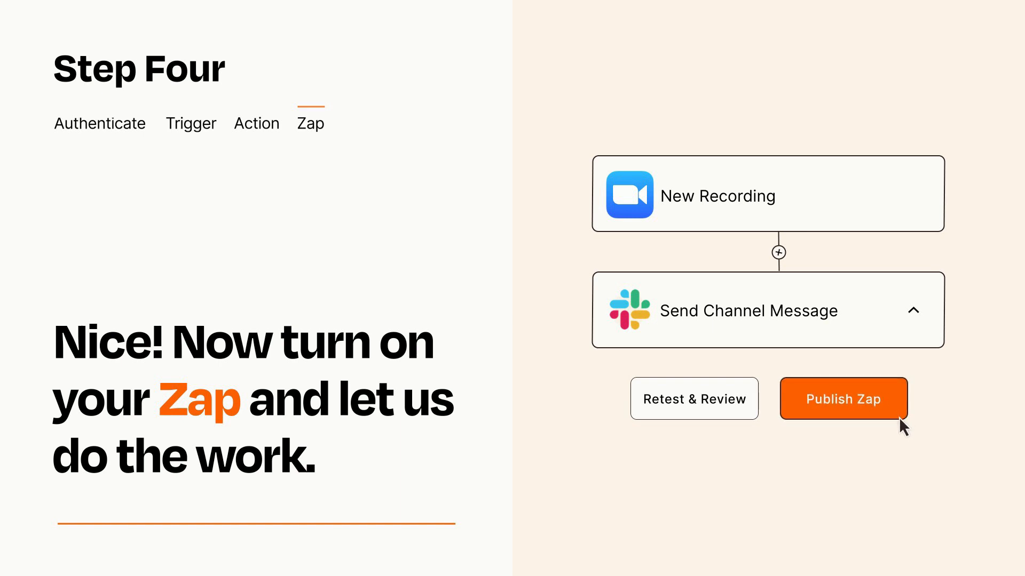
pyautogui.click(844, 398)
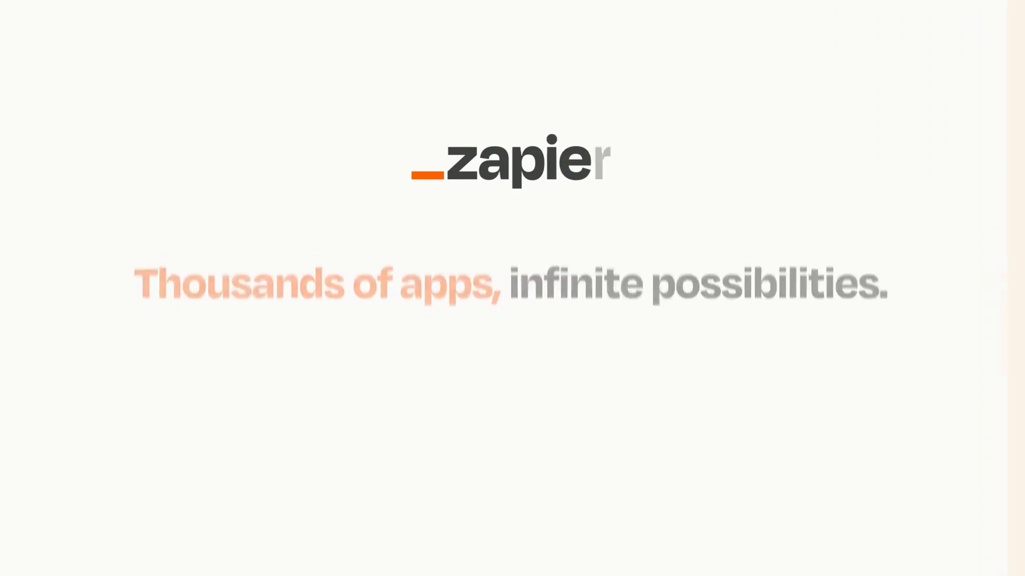